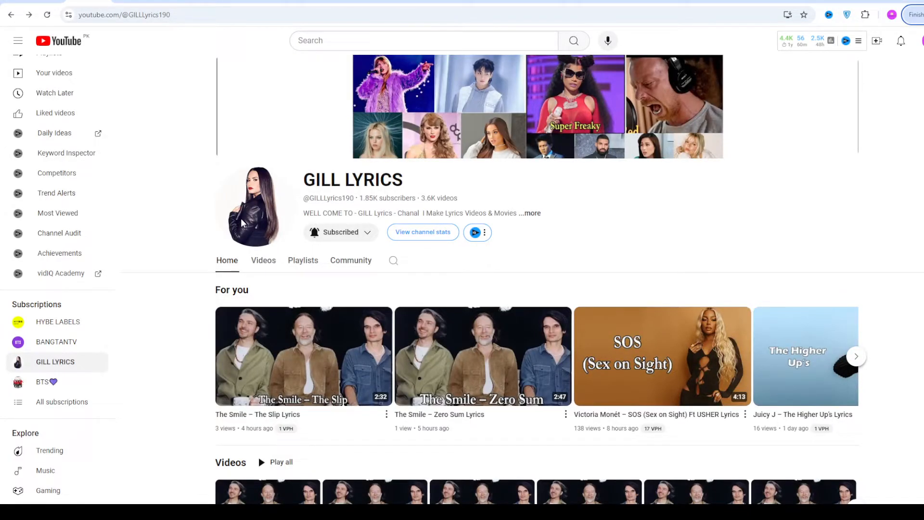
pyautogui.moveTo(284, 204)
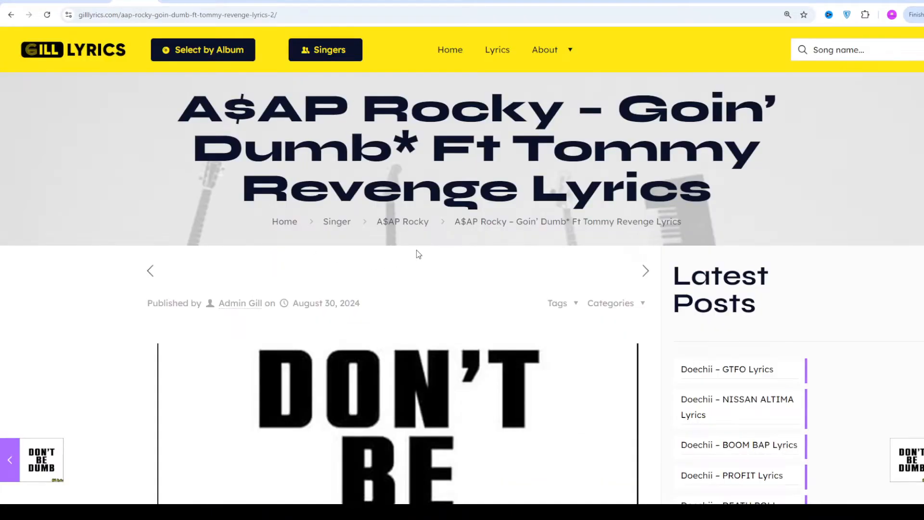
pyautogui.moveTo(417, 249)
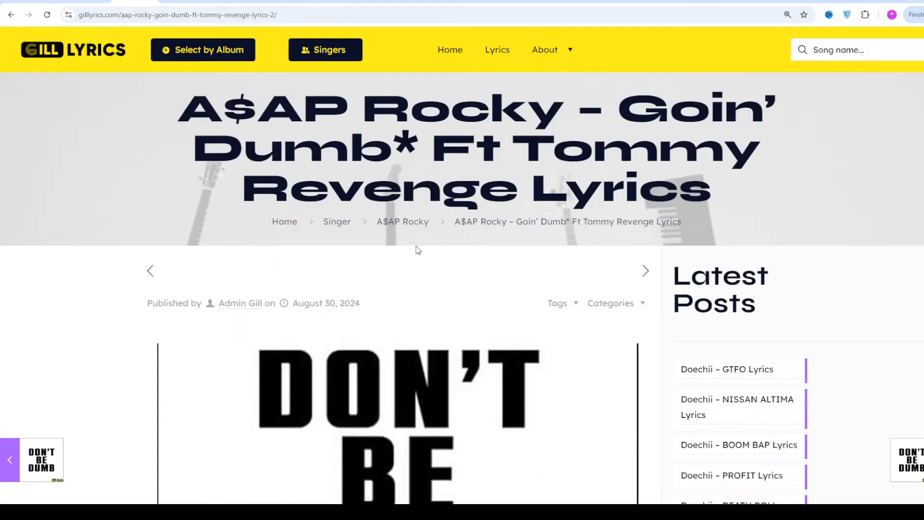
pyautogui.scroll(-3)
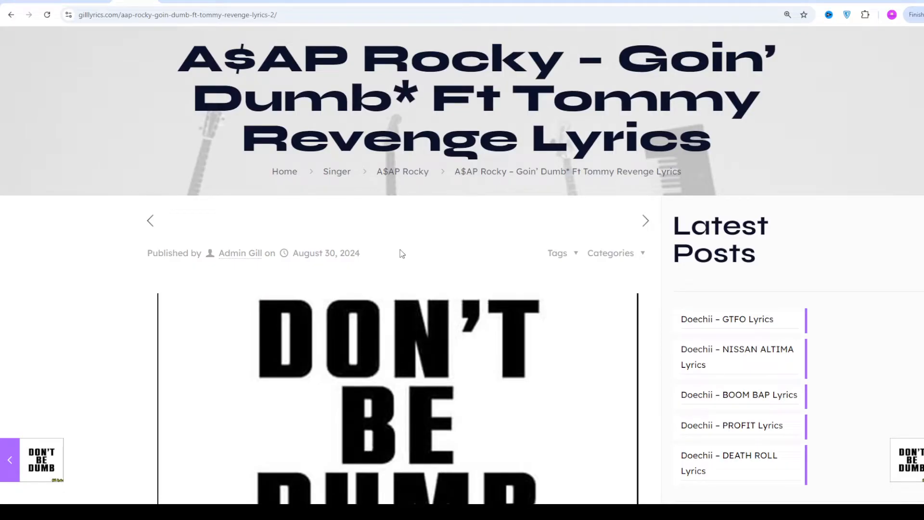
pyautogui.scroll(-3)
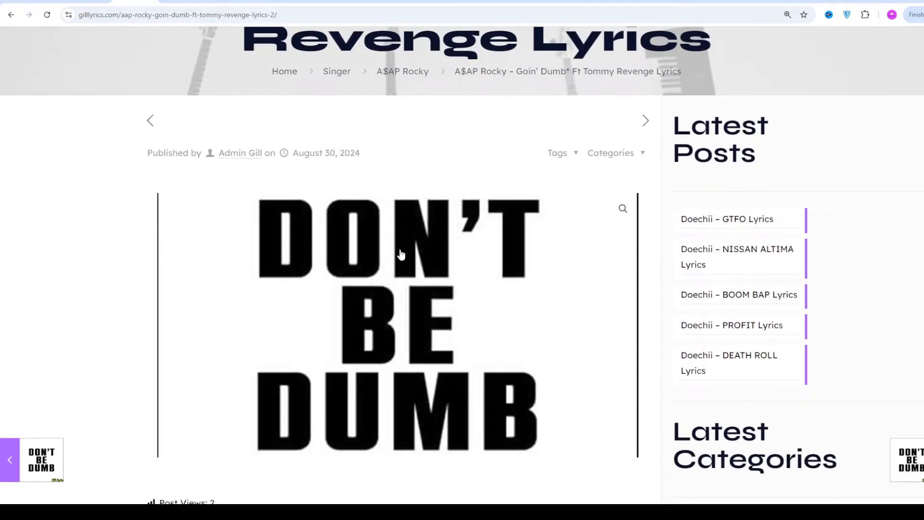
pyautogui.scroll(-3)
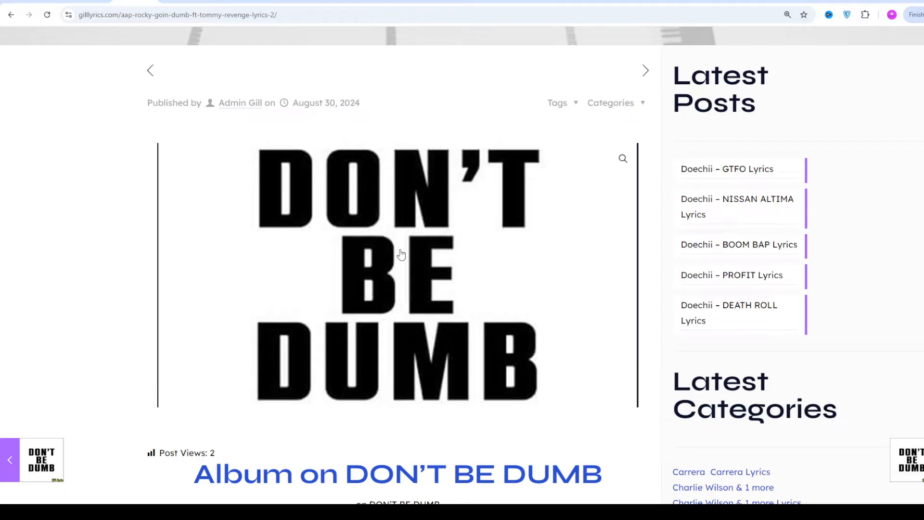
pyautogui.scroll(-3)
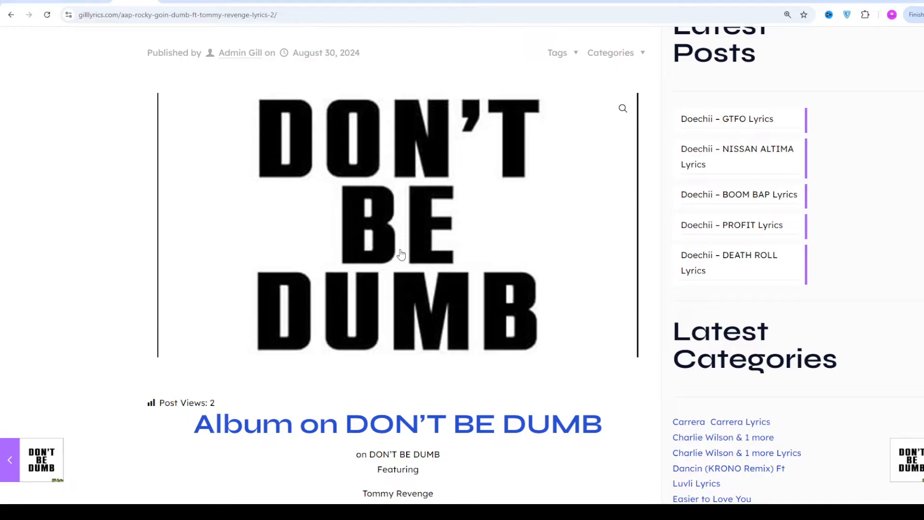
pyautogui.scroll(-3)
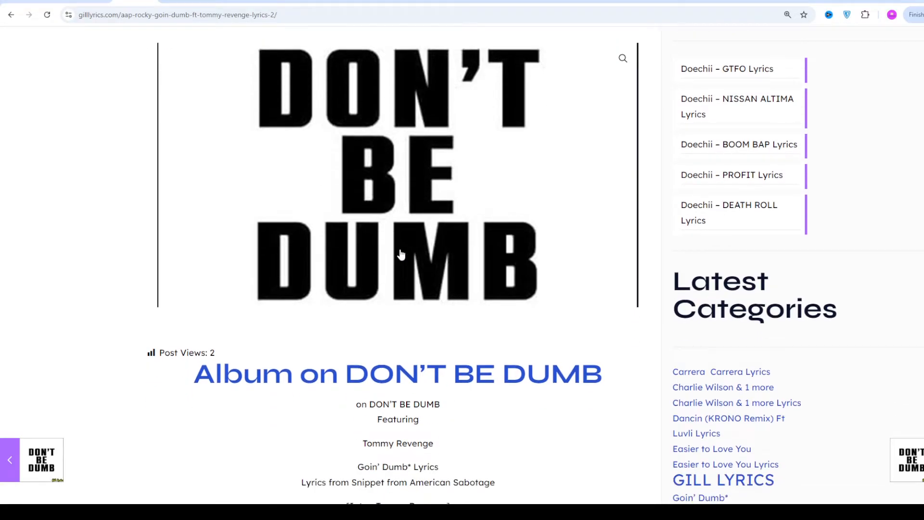
pyautogui.scroll(-3)
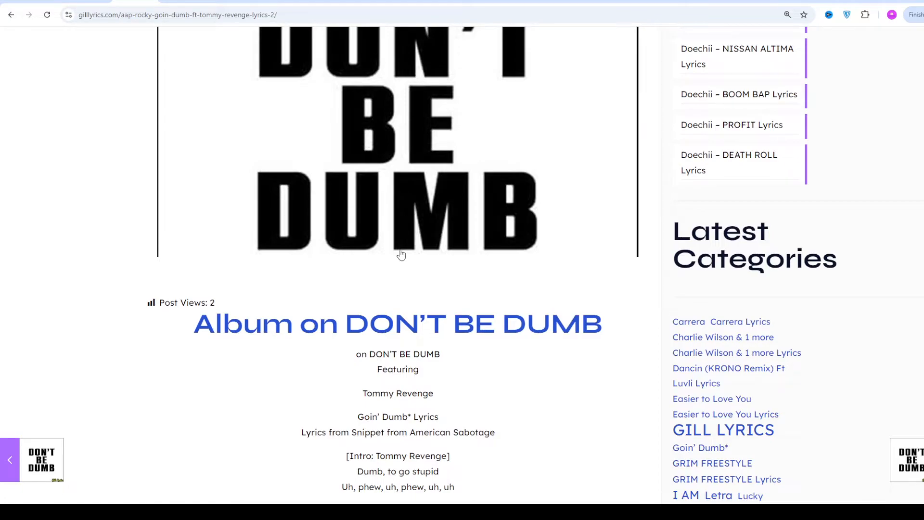
pyautogui.scroll(-3)
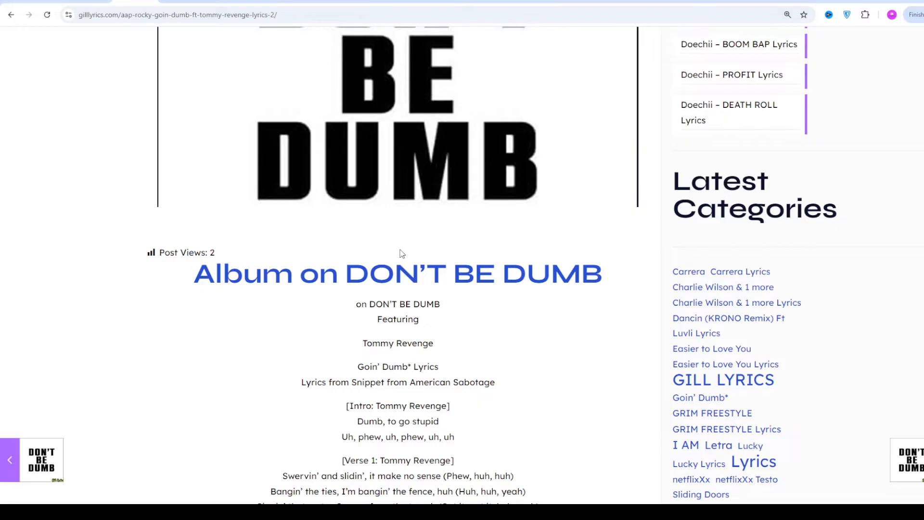
pyautogui.scroll(-3)
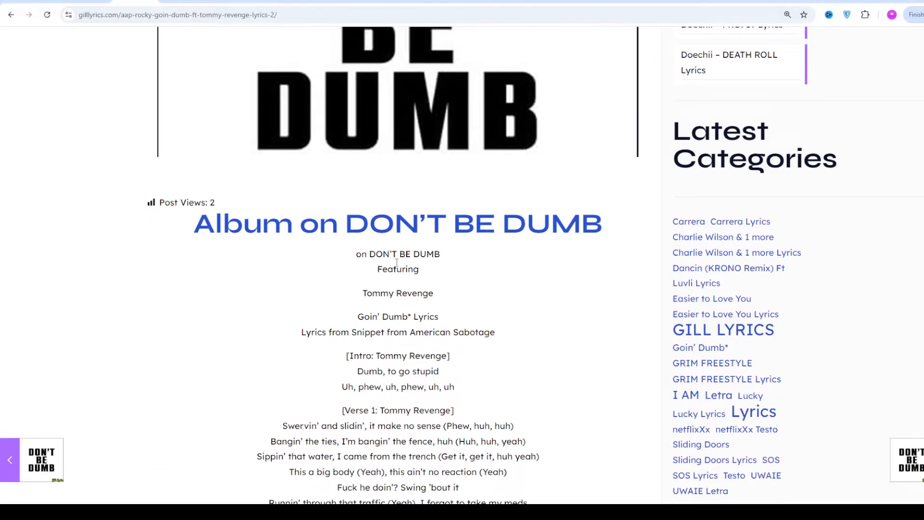
pyautogui.scroll(-3)
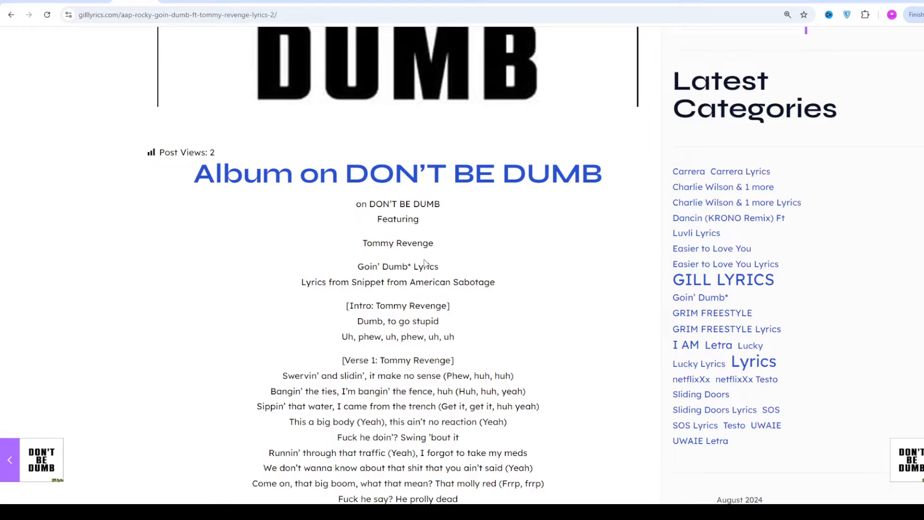
pyautogui.scroll(-3)
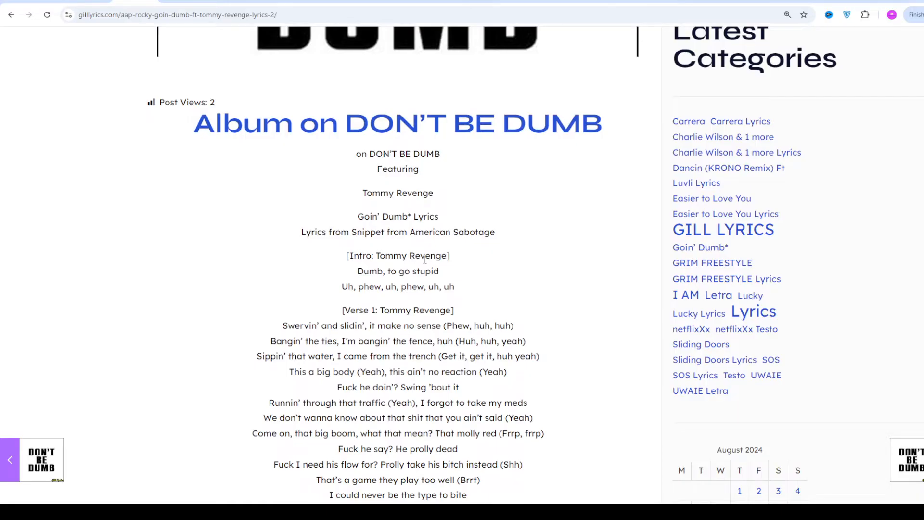
pyautogui.scroll(-3)
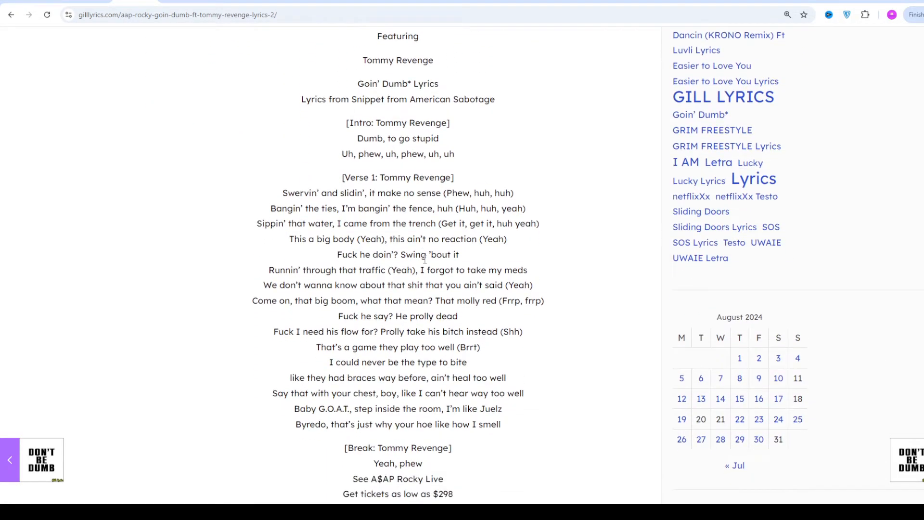
pyautogui.scroll(-3)
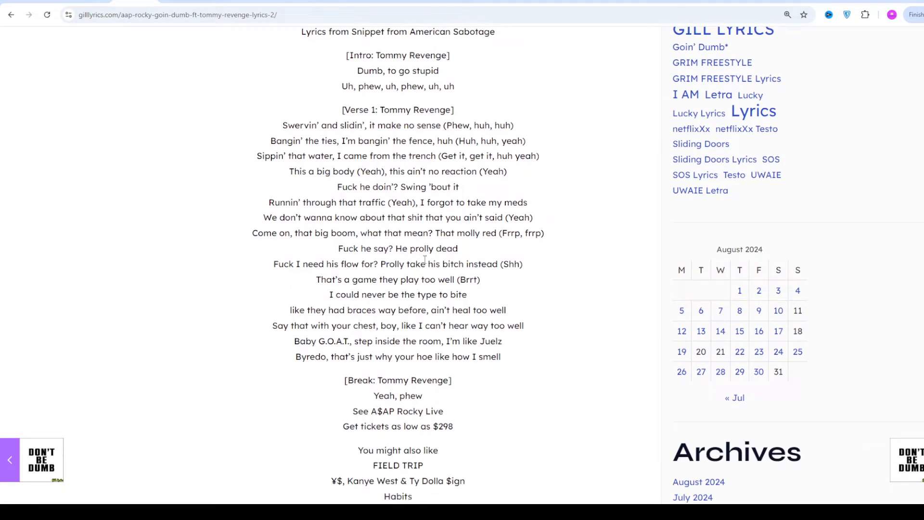
pyautogui.scroll(-3)
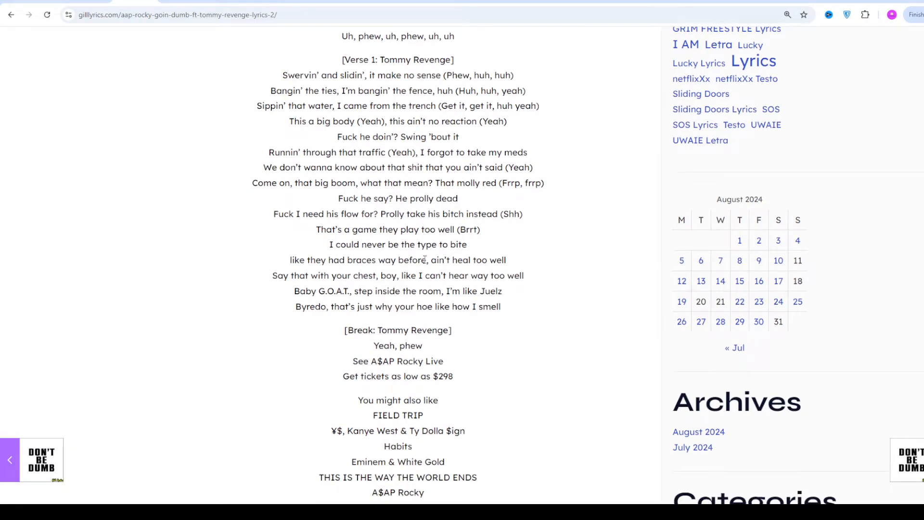
pyautogui.scroll(-3)
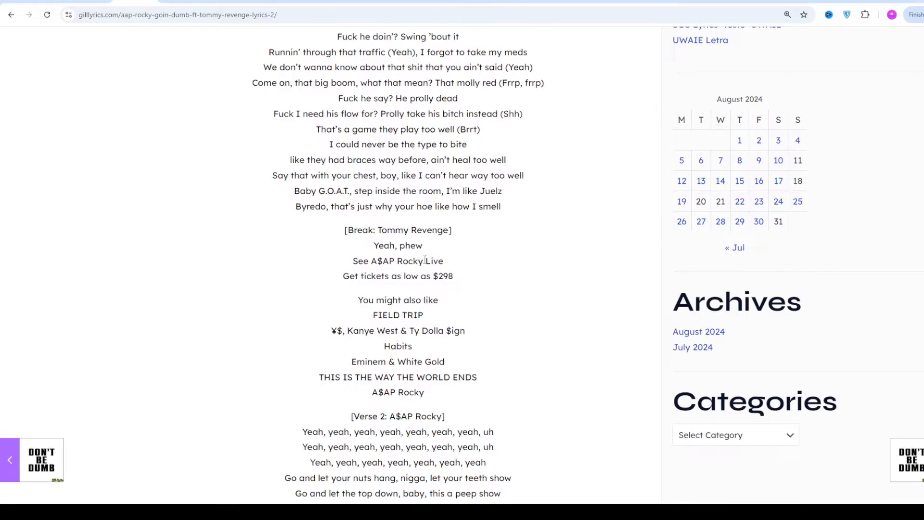
pyautogui.scroll(-3)
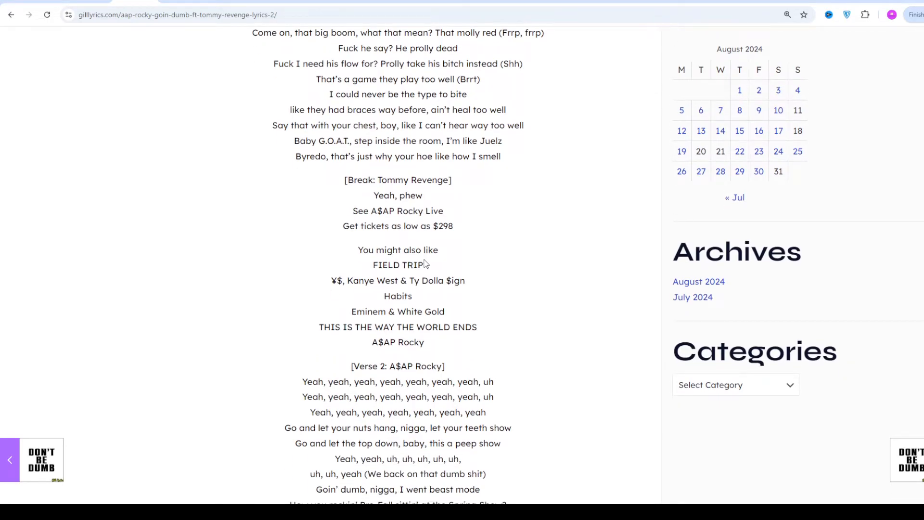
pyautogui.scroll(-3)
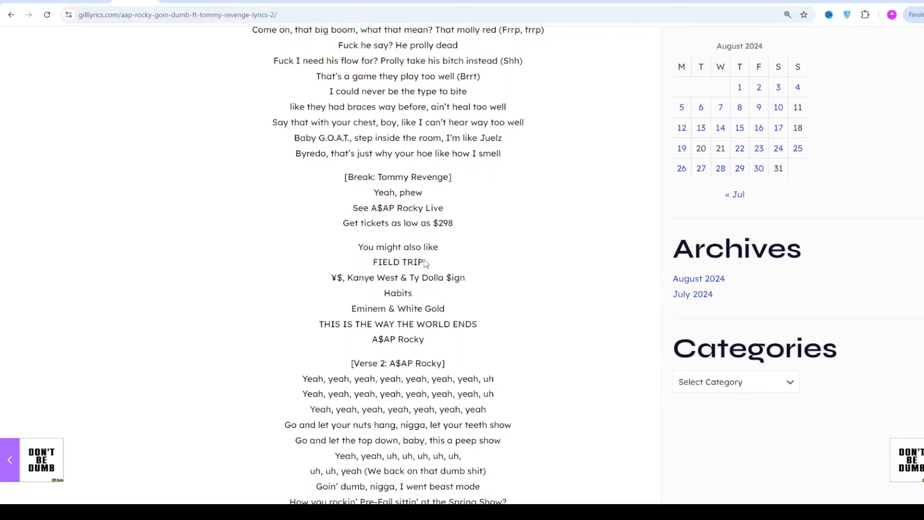
pyautogui.scroll(-3)
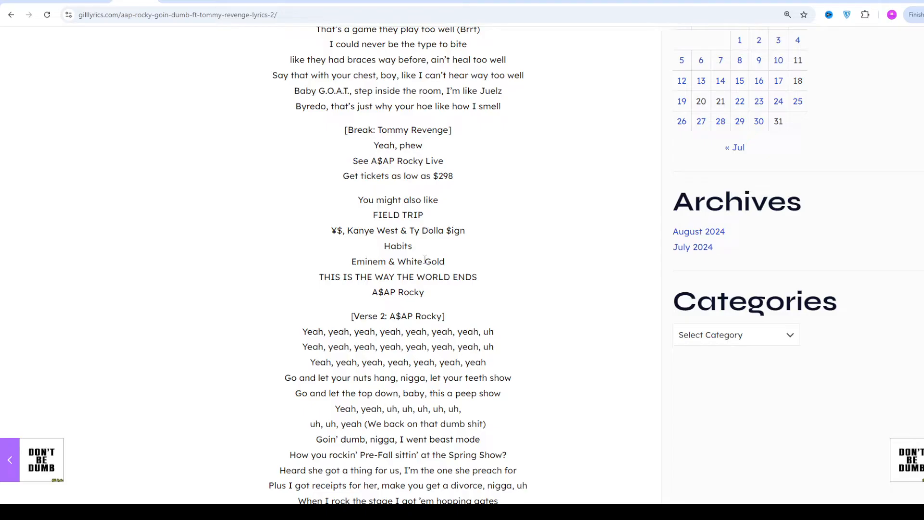
pyautogui.scroll(-3)
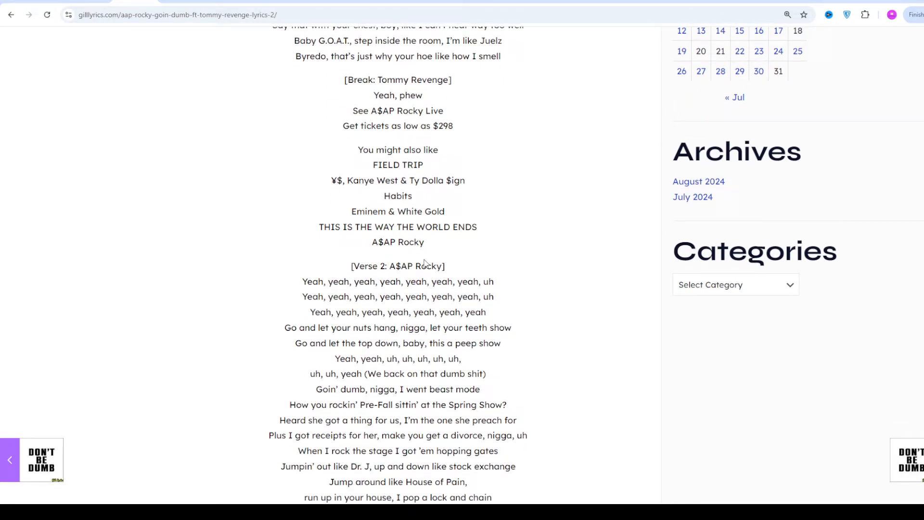
pyautogui.scroll(-3)
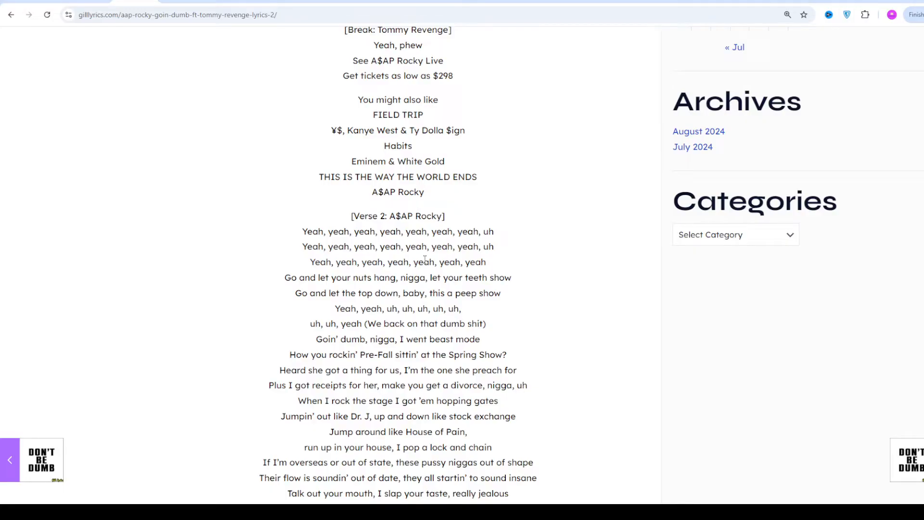
pyautogui.scroll(-3)
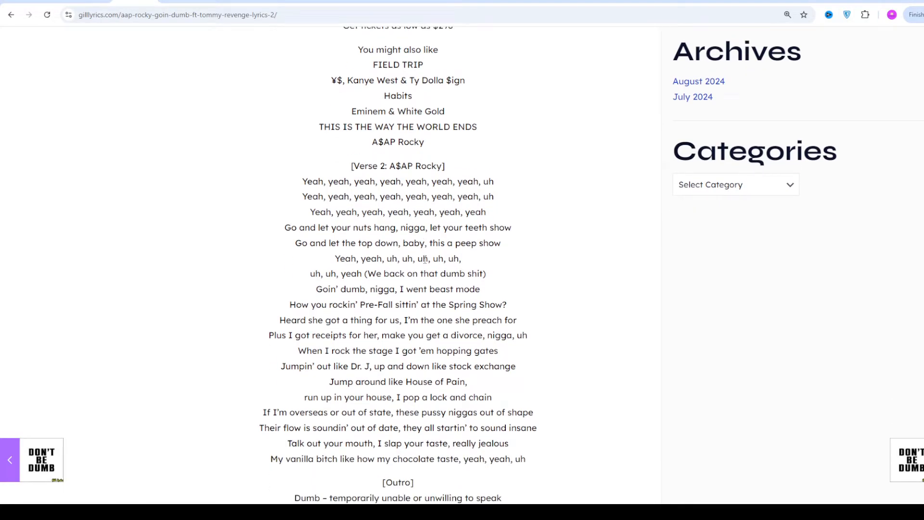
pyautogui.scroll(-3)
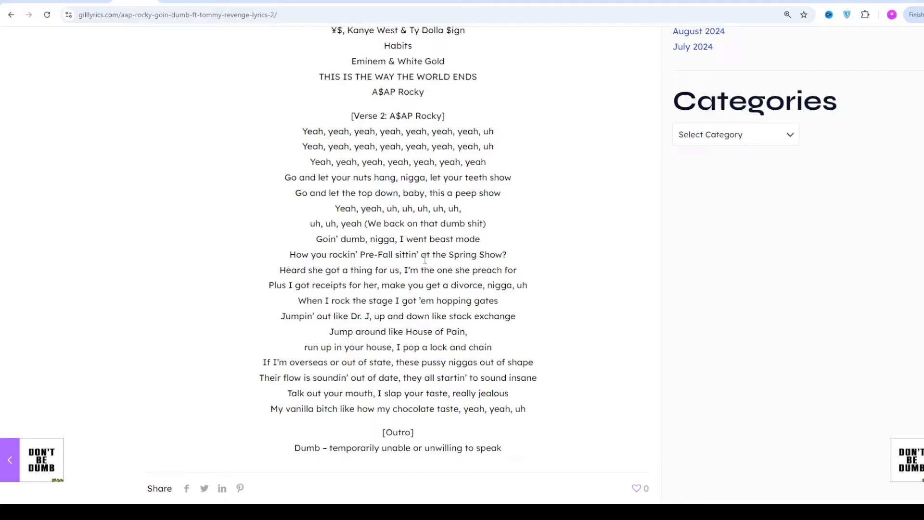
pyautogui.scroll(-3)
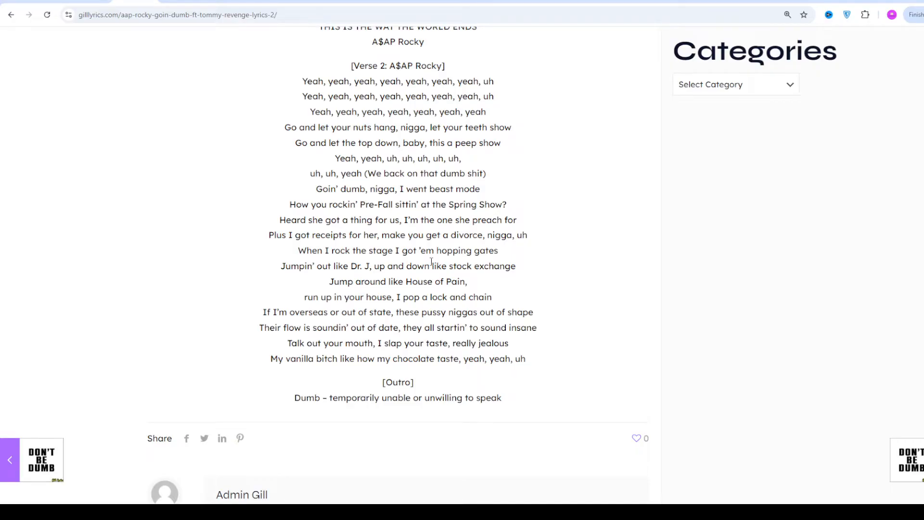
pyautogui.scroll(-3)
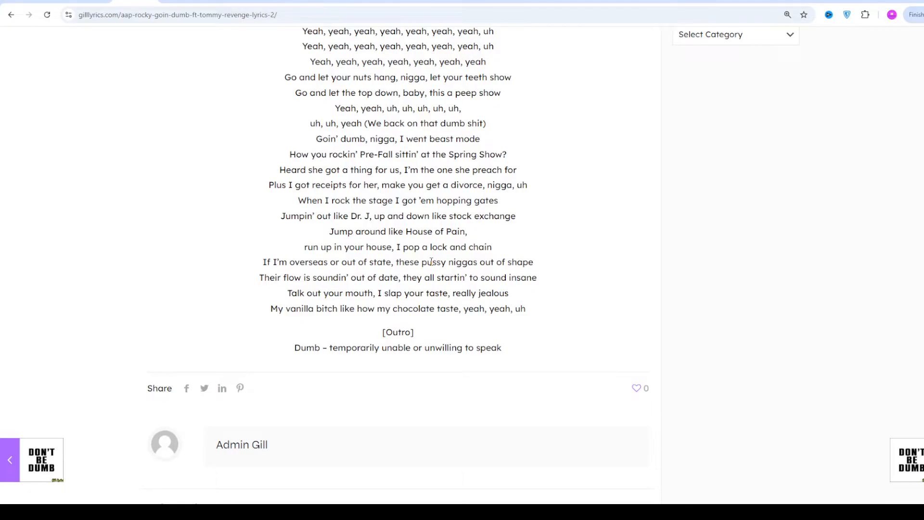
pyautogui.scroll(-3)
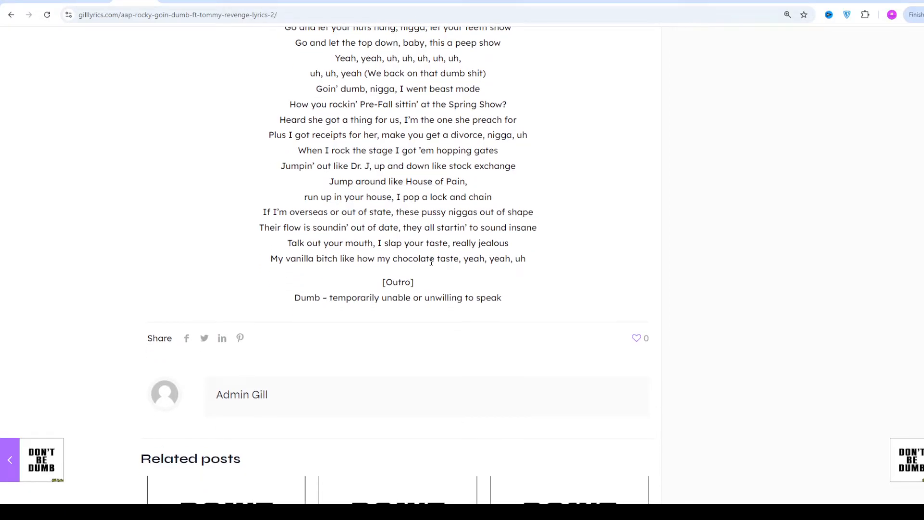
pyautogui.scroll(-3)
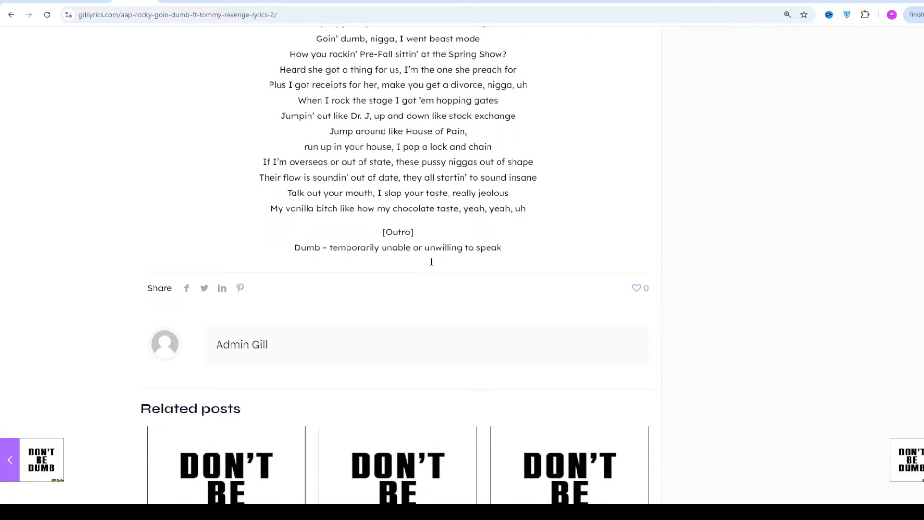
pyautogui.moveTo(431, 265)
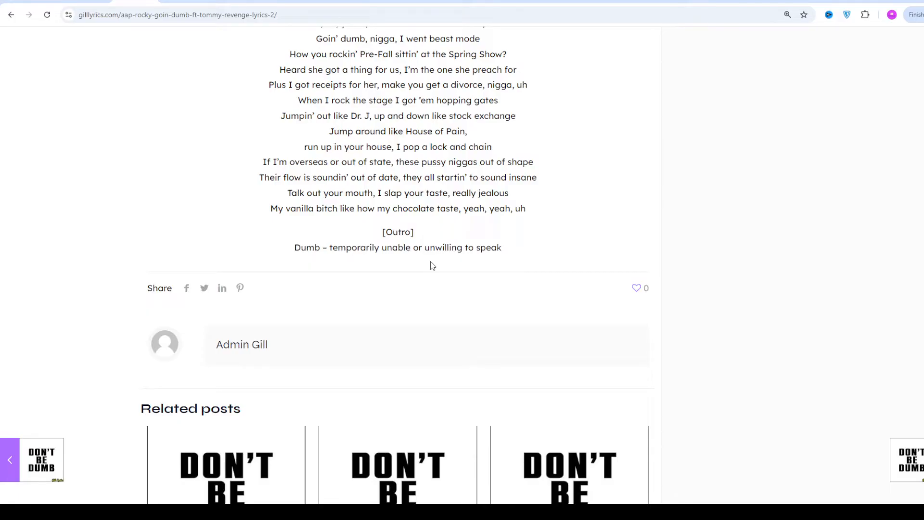
pyautogui.scroll(-3)
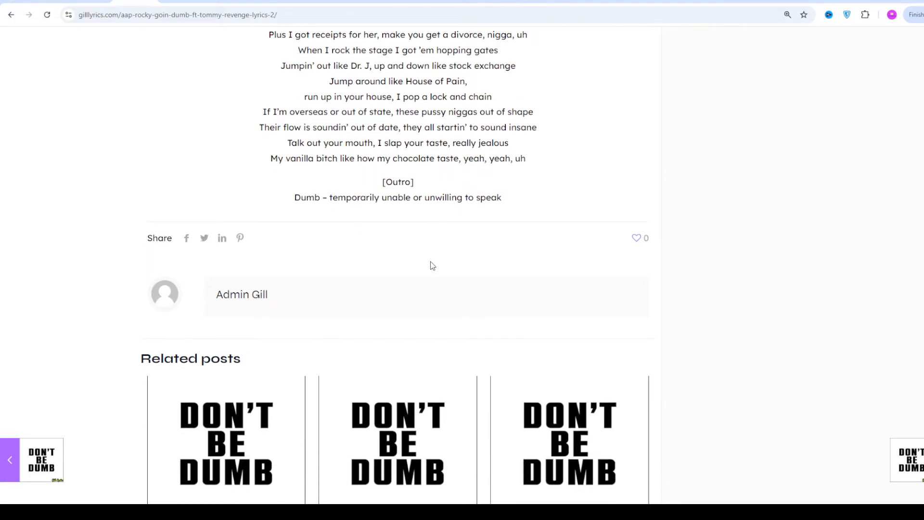
pyautogui.scroll(-3)
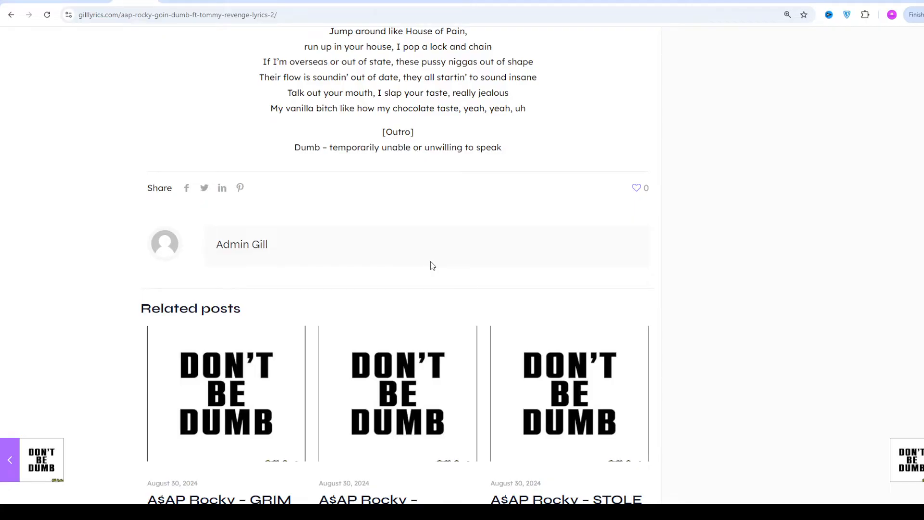
pyautogui.scroll(-3)
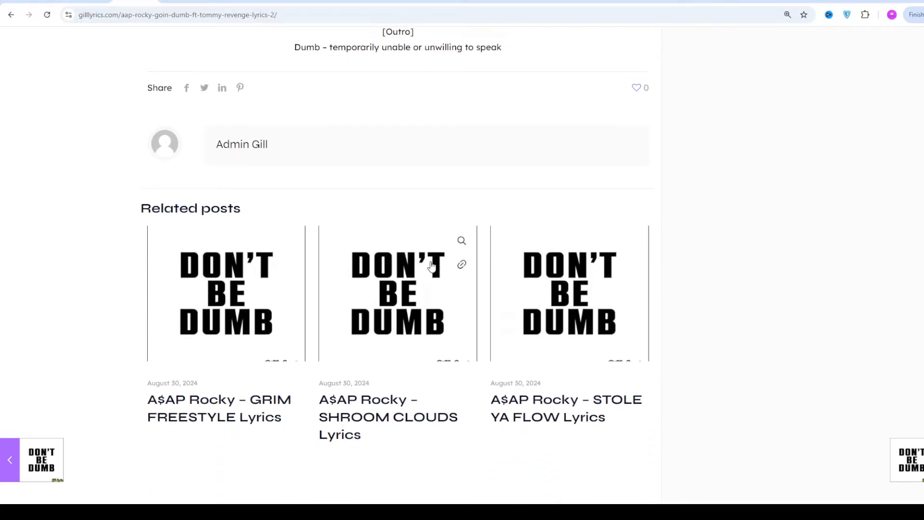
pyautogui.scroll(-3)
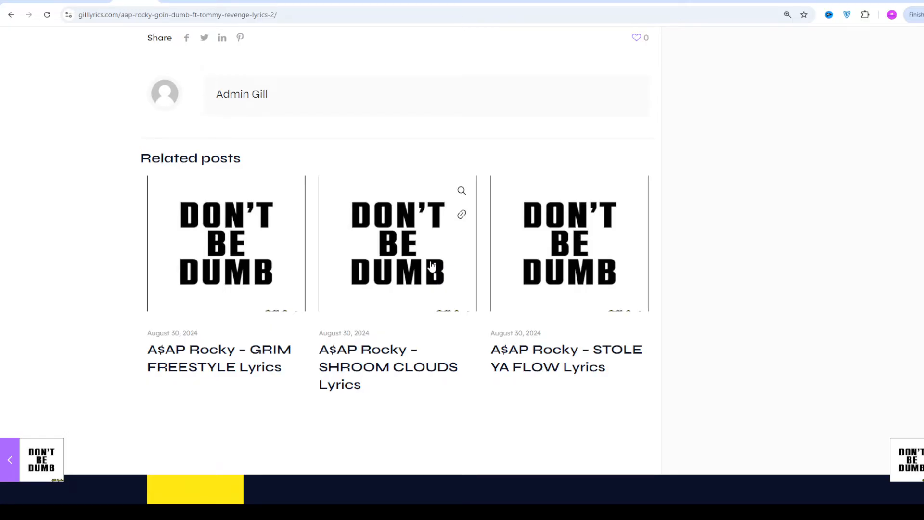
pyautogui.scroll(3)
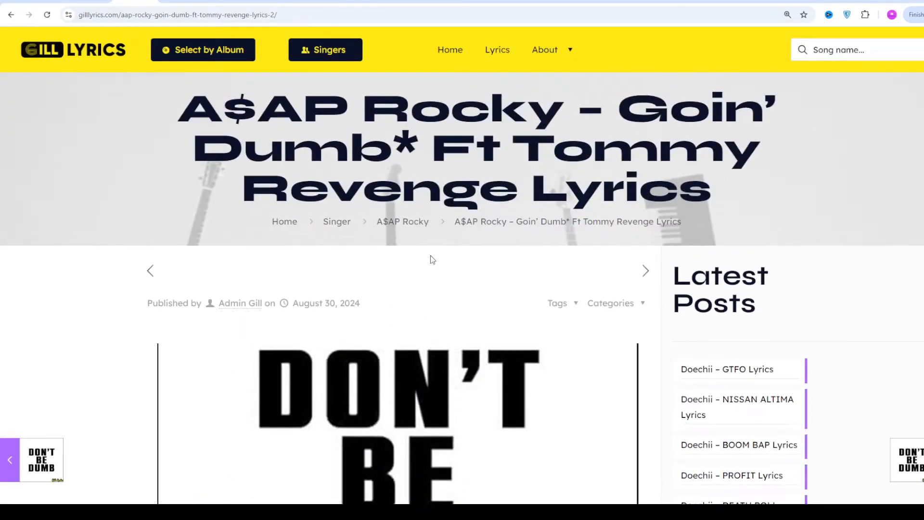
pyautogui.scroll(-3)
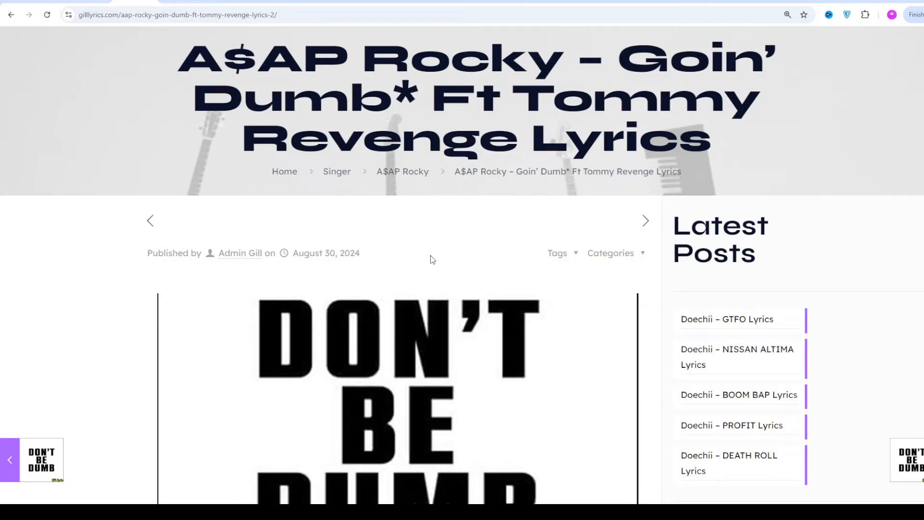
pyautogui.scroll(-3)
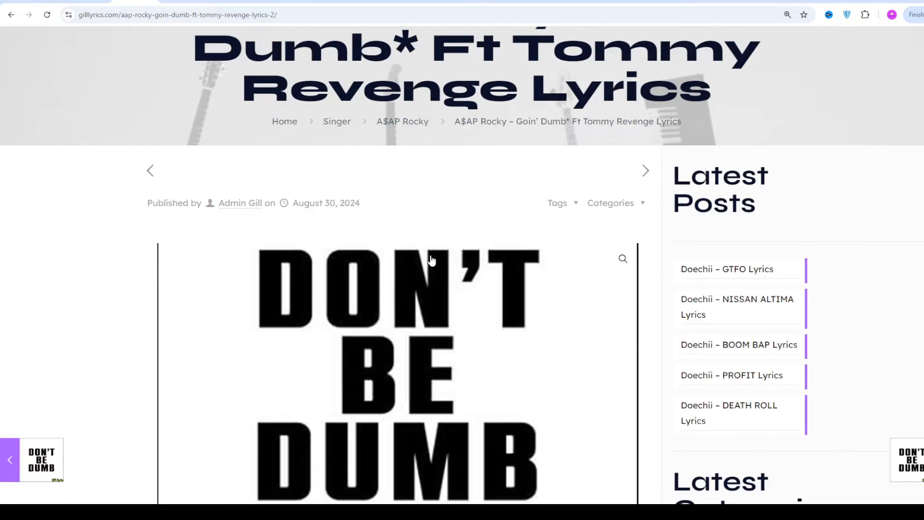
pyautogui.scroll(-3)
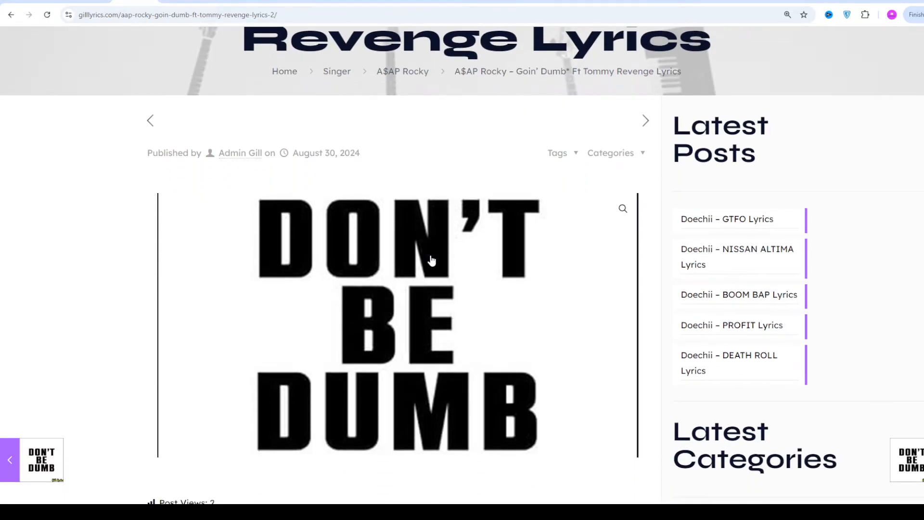
pyautogui.scroll(-3)
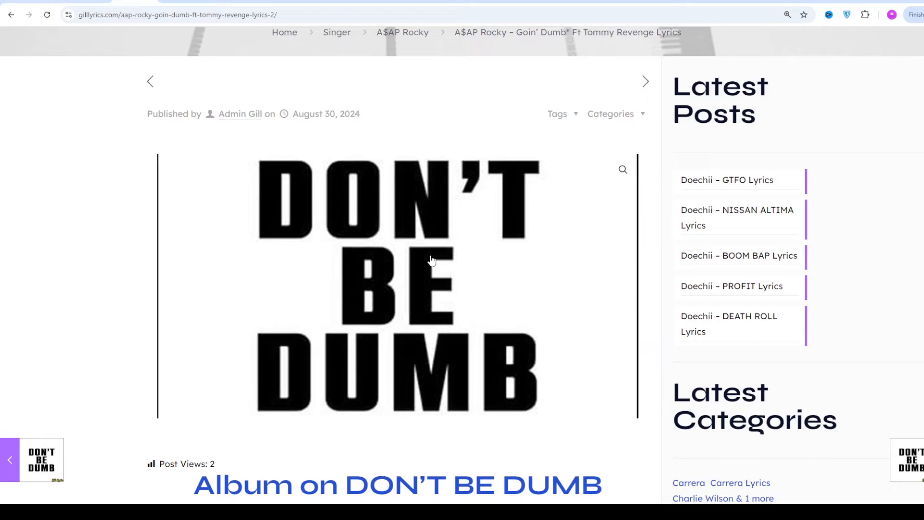
pyautogui.scroll(-3)
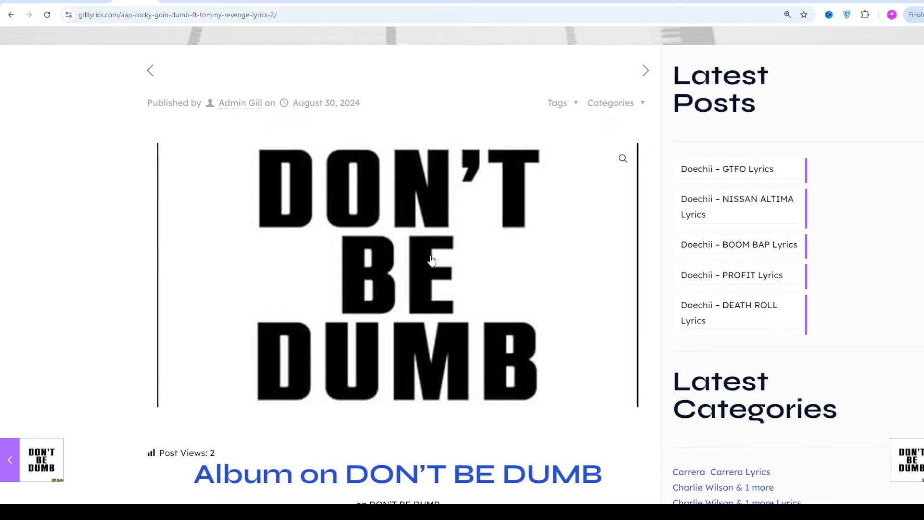
pyautogui.scroll(-3)
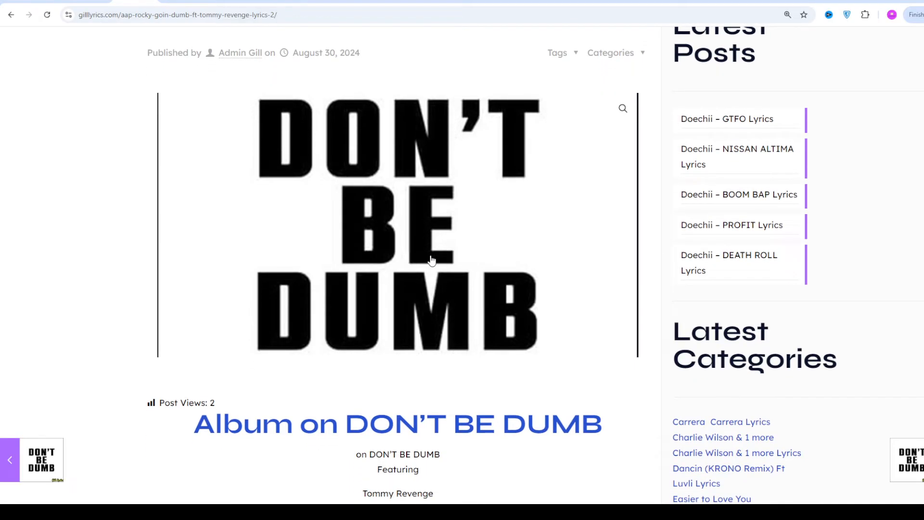
pyautogui.scroll(-3)
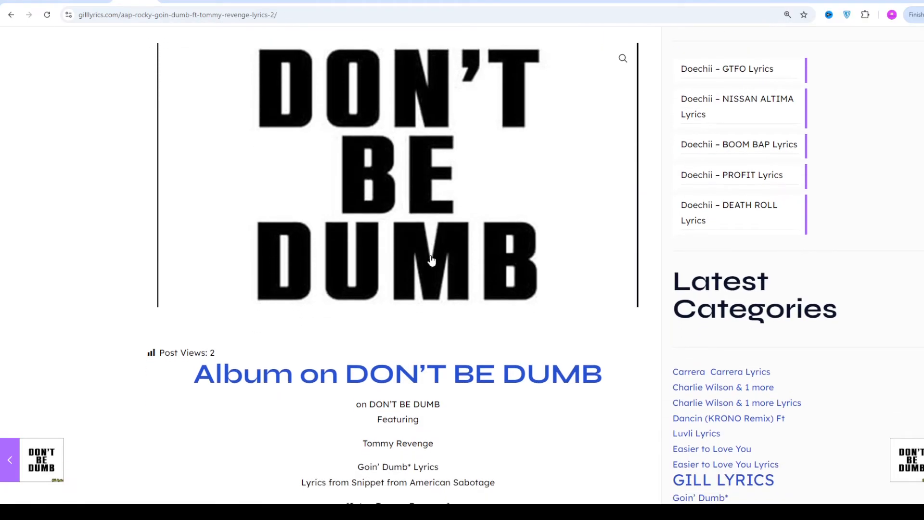
pyautogui.scroll(-3)
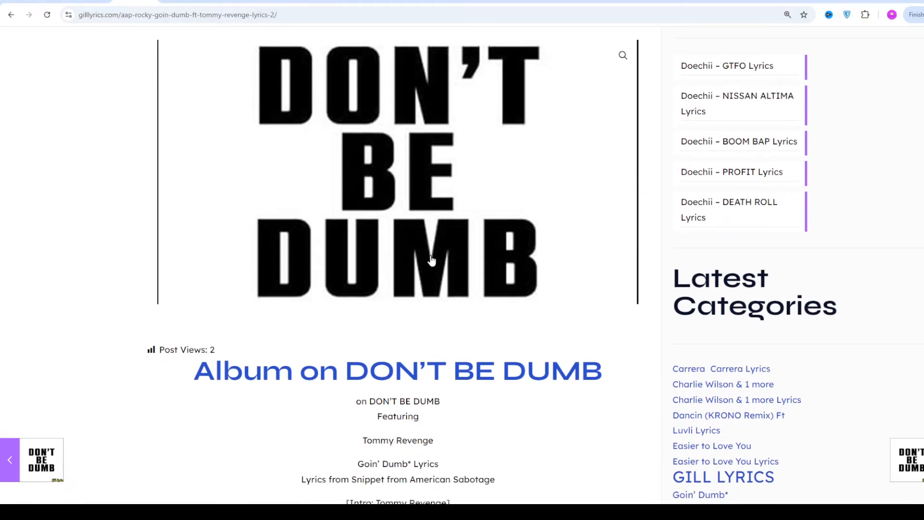
pyautogui.scroll(-3)
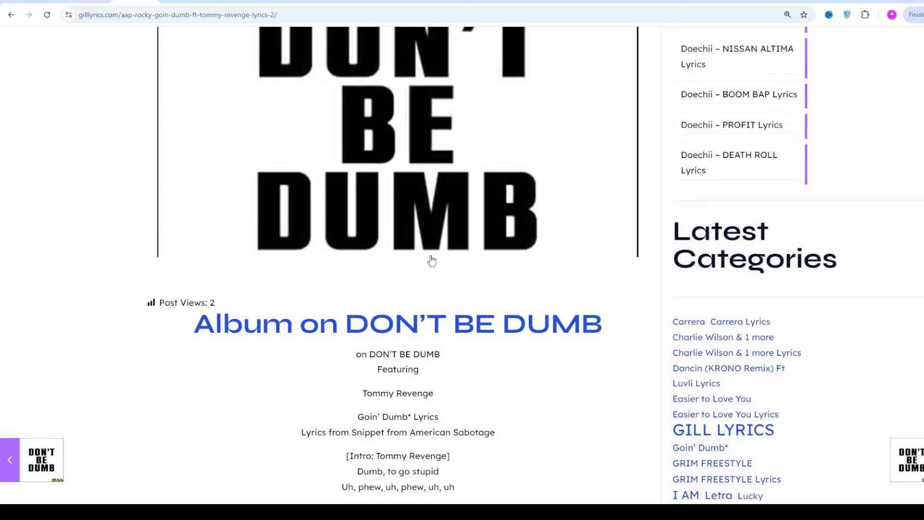
pyautogui.scroll(-3)
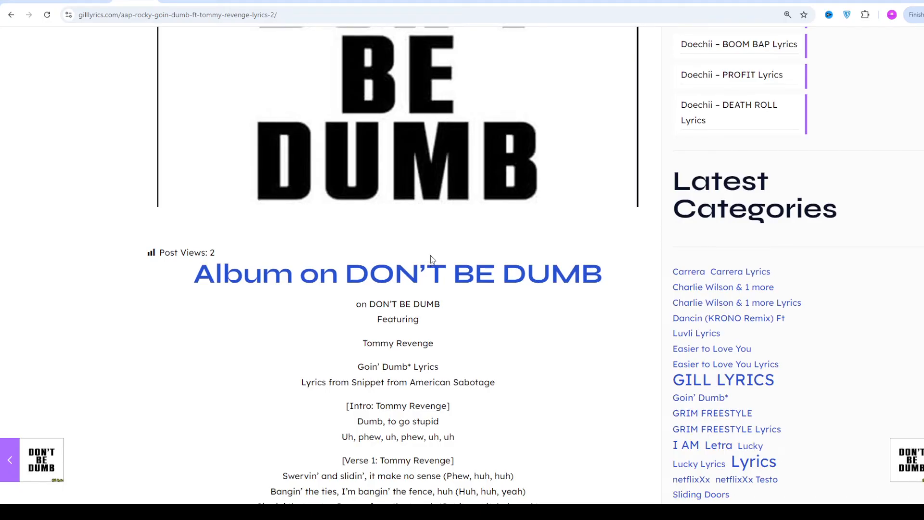
pyautogui.scroll(-3)
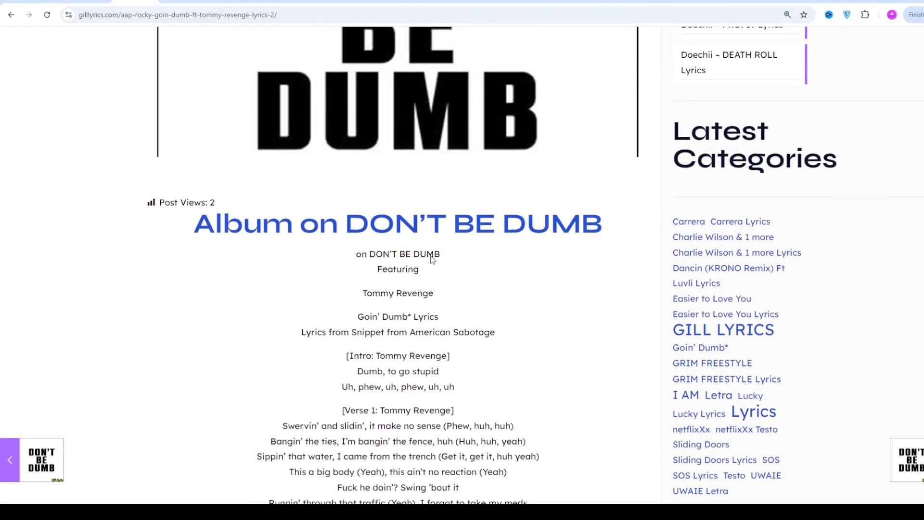
pyautogui.moveTo(431, 256)
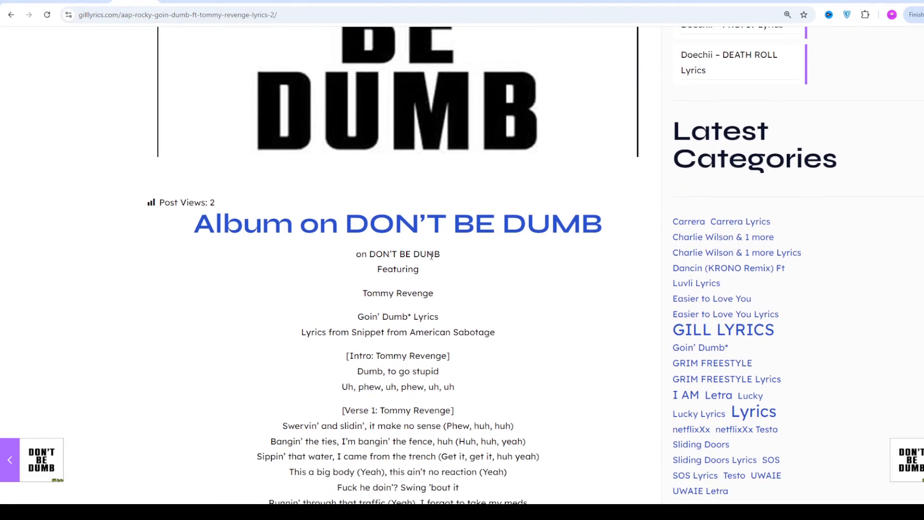
pyautogui.scroll(-3)
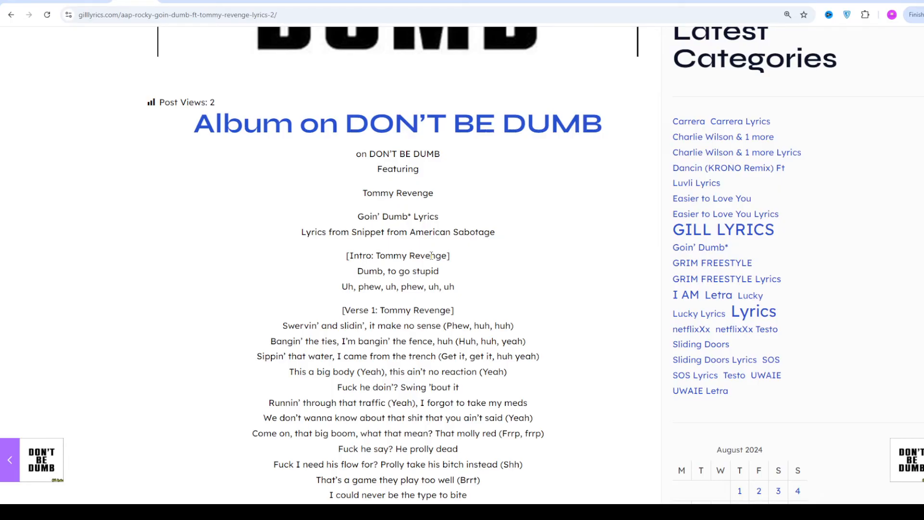
pyautogui.scroll(-3)
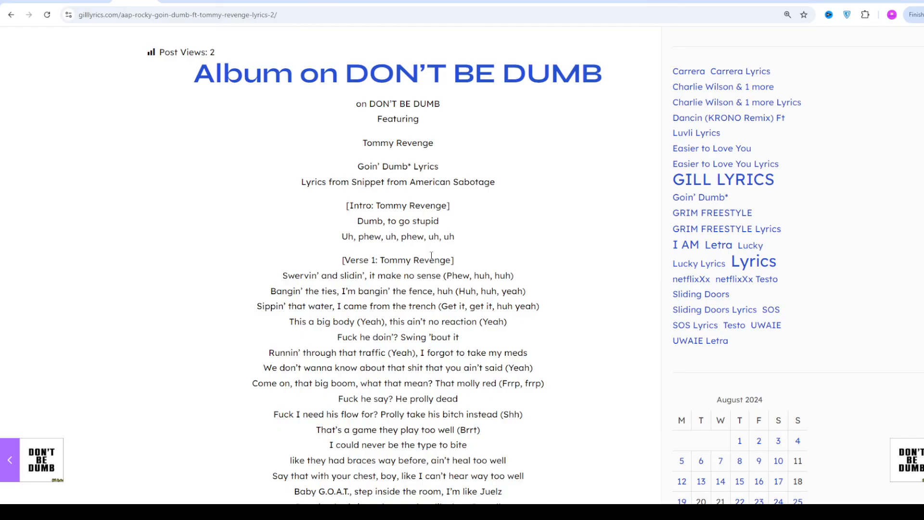
pyautogui.scroll(-3)
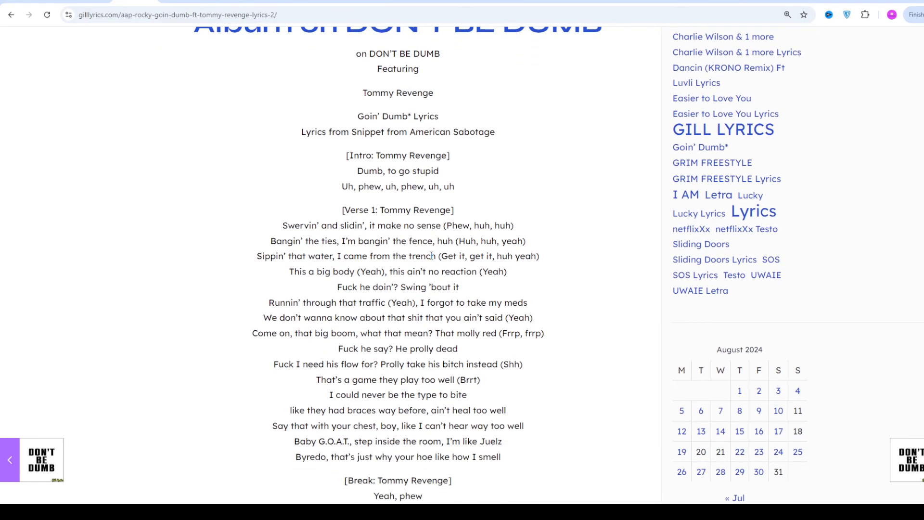
pyautogui.scroll(-3)
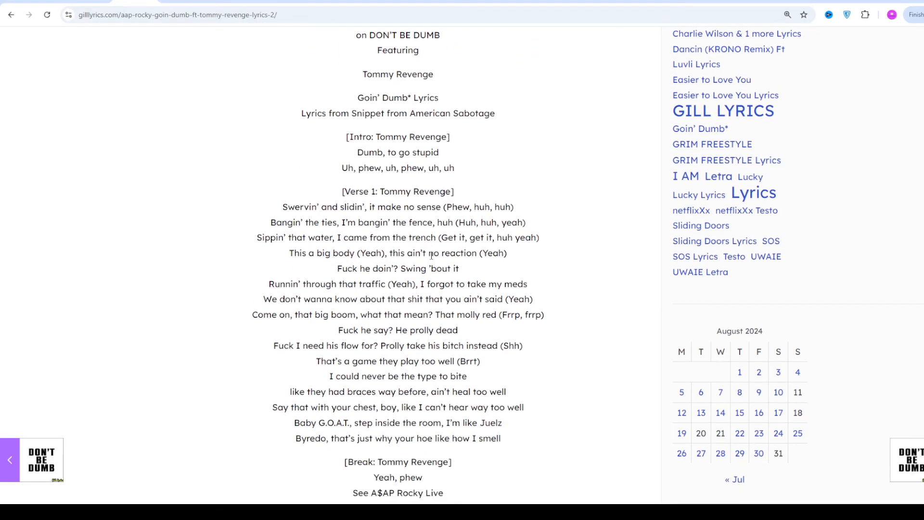
pyautogui.scroll(-3)
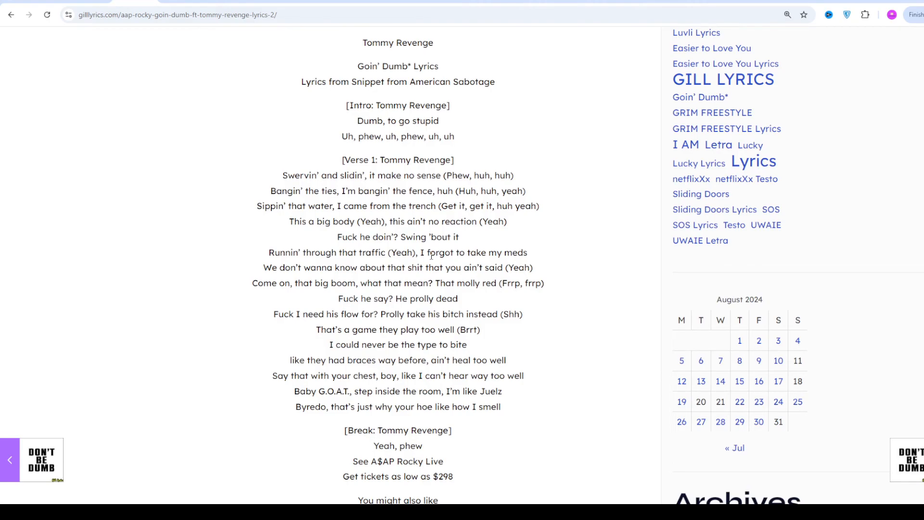
pyautogui.scroll(-3)
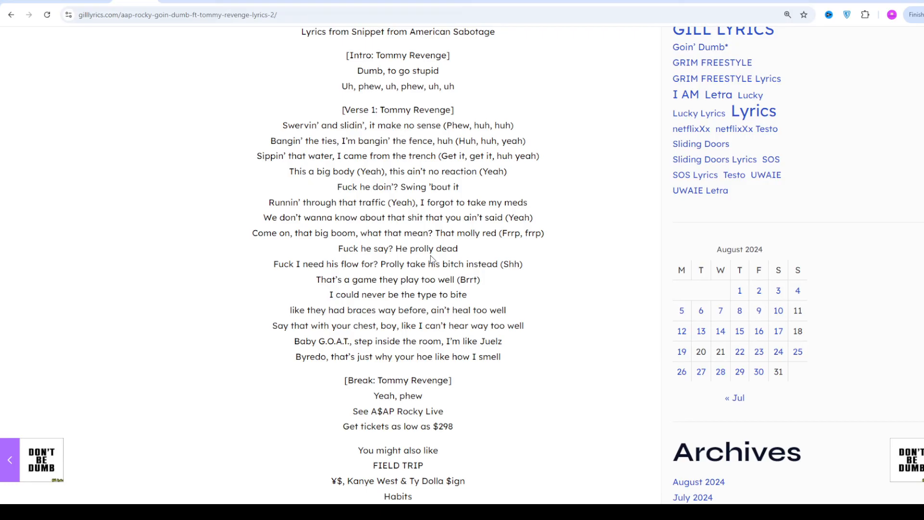
pyautogui.scroll(-3)
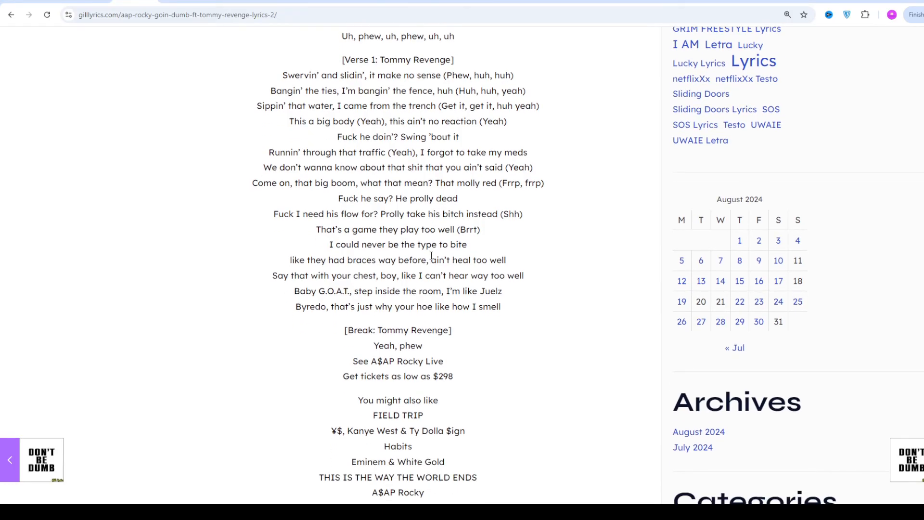
pyautogui.scroll(-3)
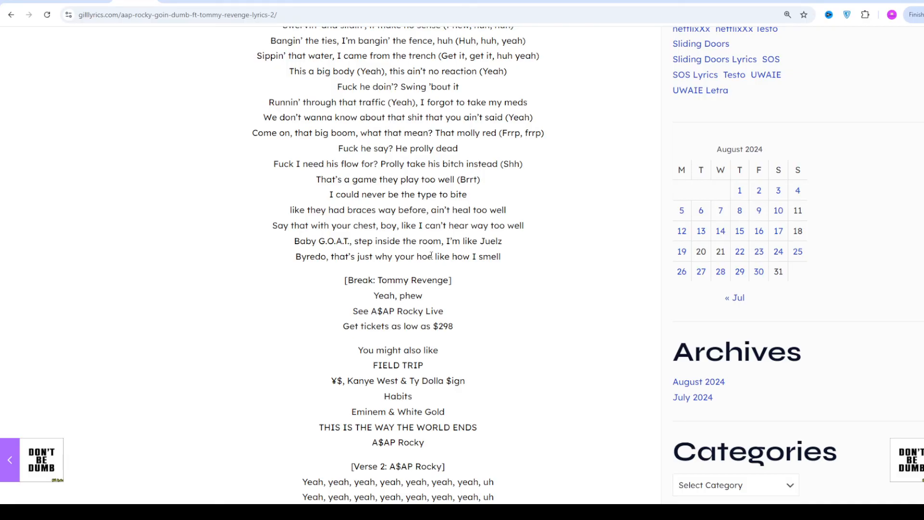
pyautogui.scroll(-3)
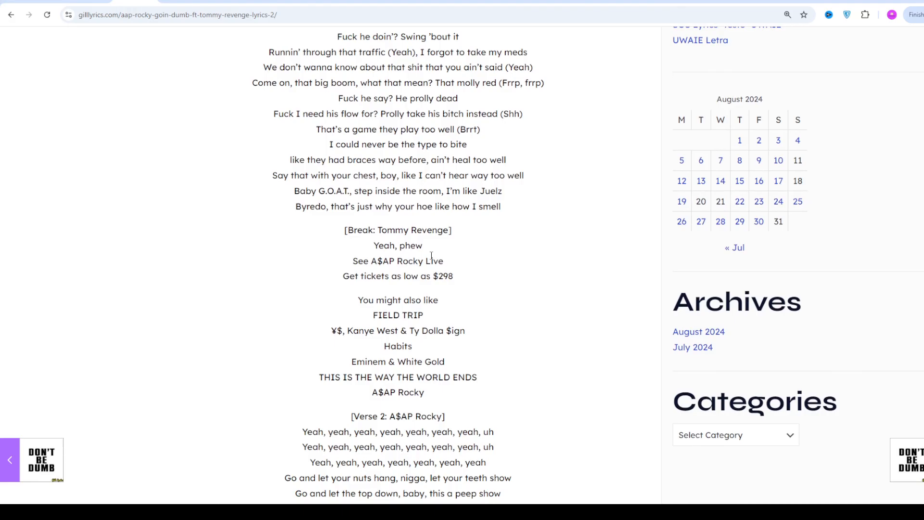
pyautogui.scroll(-3)
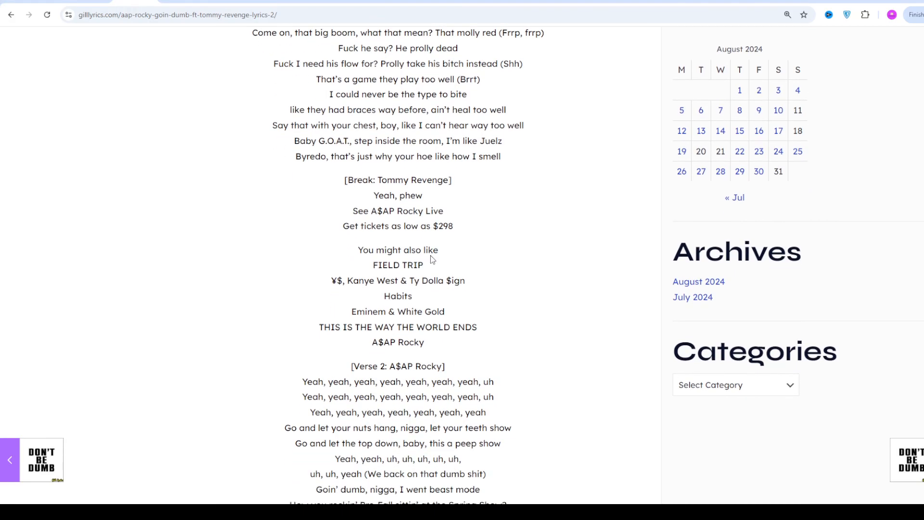
pyautogui.scroll(-3)
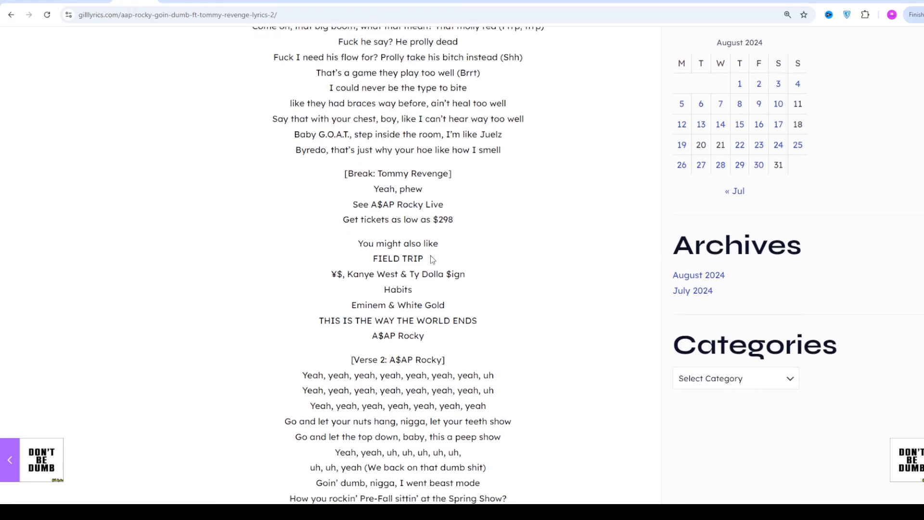
pyautogui.scroll(-3)
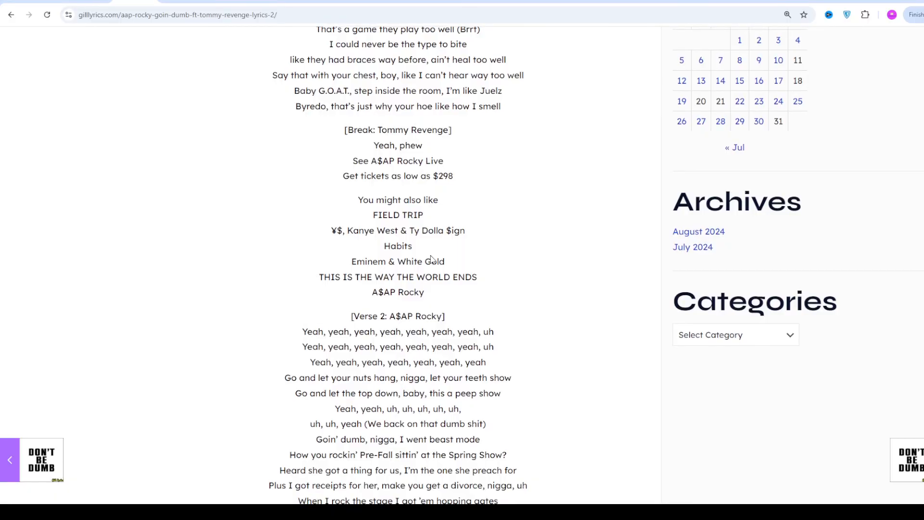
pyautogui.scroll(-3)
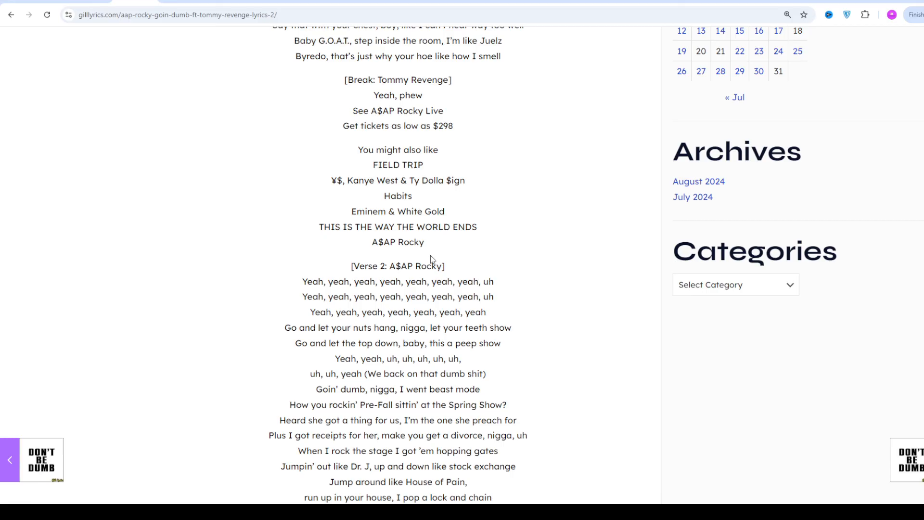
pyautogui.scroll(-3)
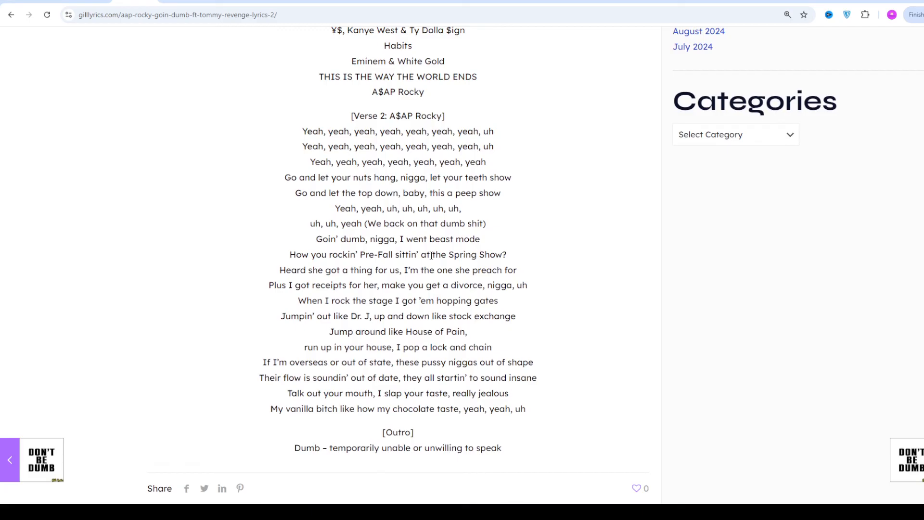
pyautogui.scroll(-3)
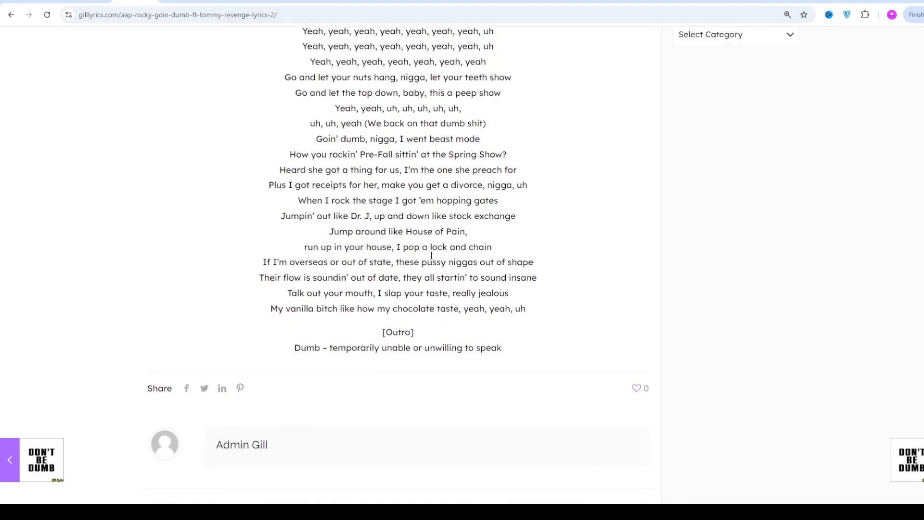